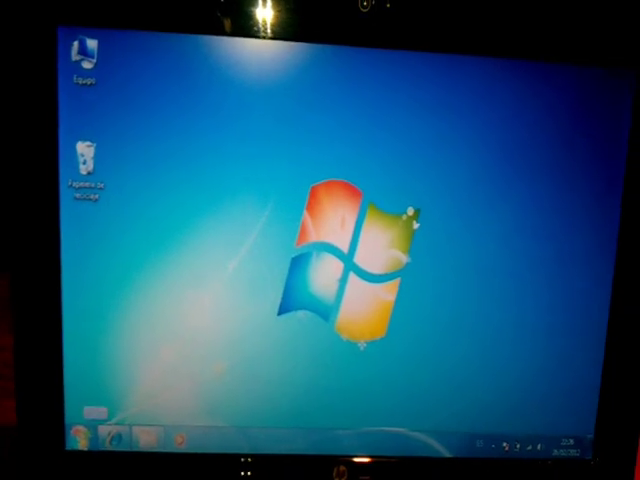
Quick-format the SD card as FAT32, accept the erase warning and dismiss the completion message
{"action": "left_click", "coordinate": [70, 440]}
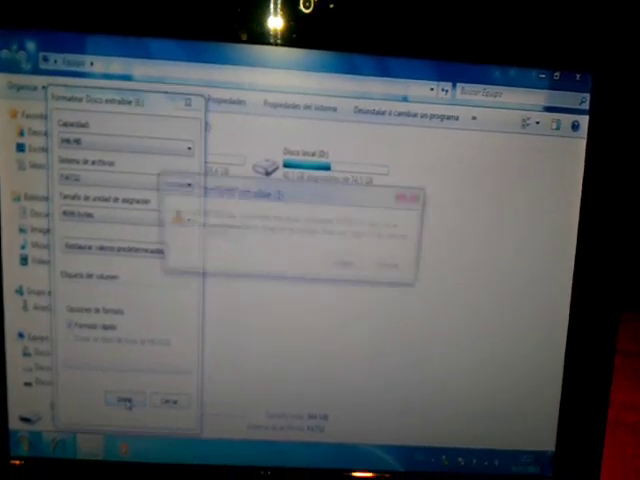
{"action": "left_click", "coordinate": [116, 400]}
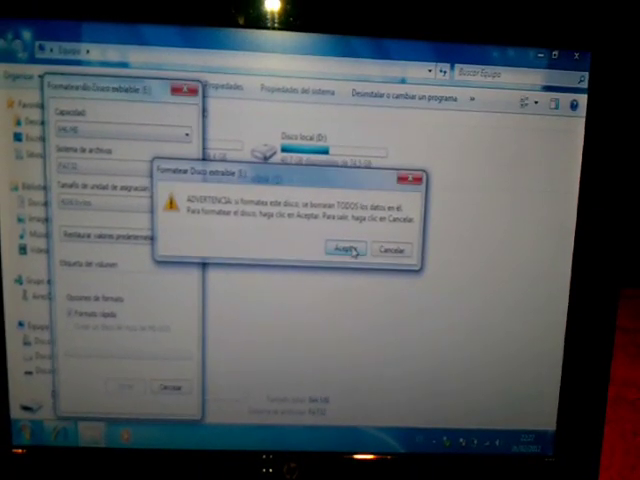
{"action": "left_click", "coordinate": [340, 244]}
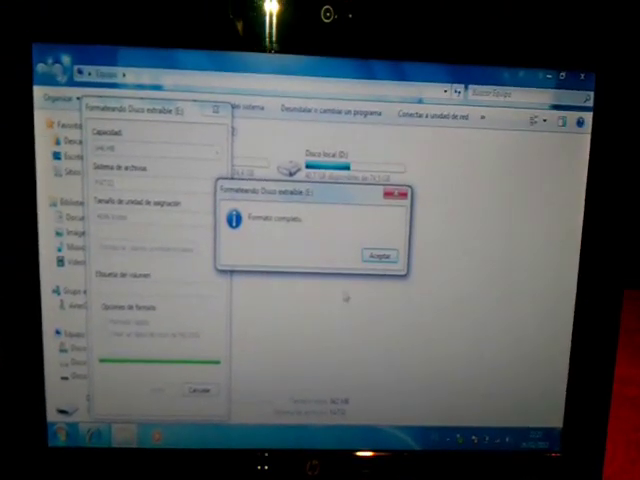
{"action": "left_click", "coordinate": [378, 254]}
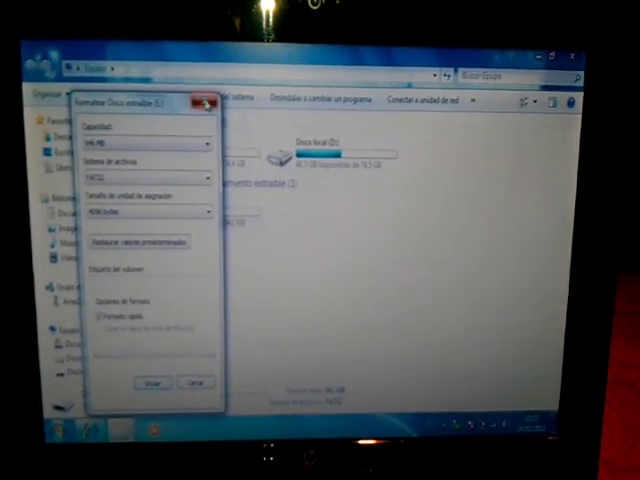
{"action": "left_click", "coordinate": [204, 100]}
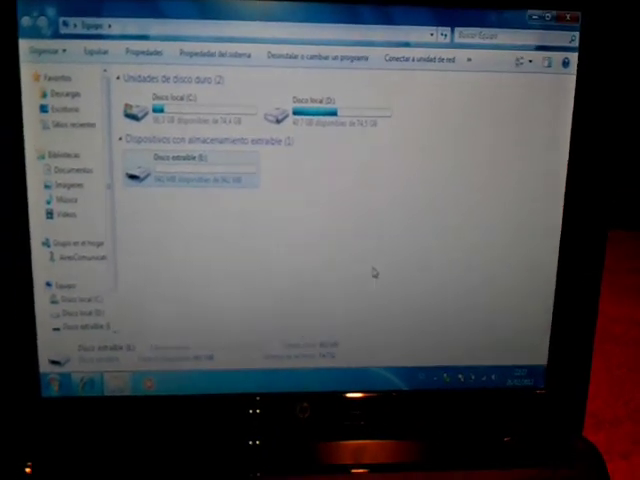